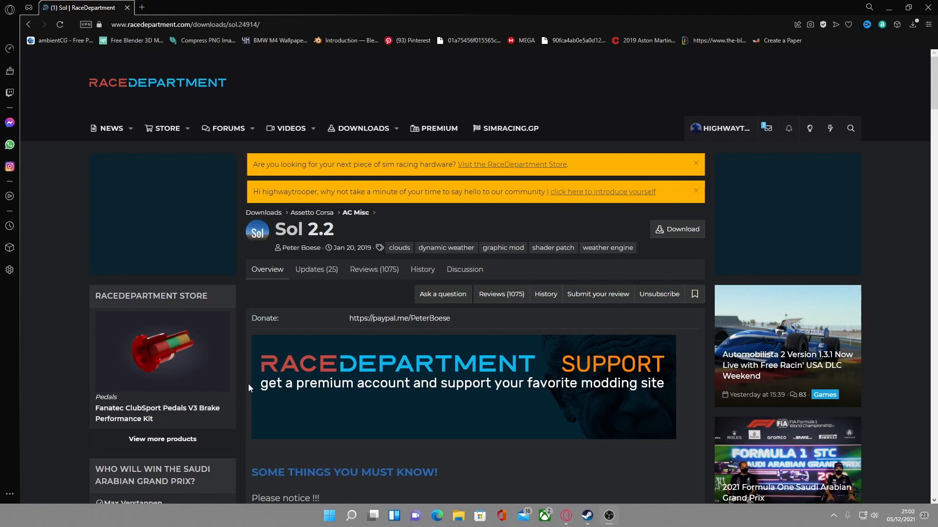
Start downloading the Sol 2.2 mod archive (206 MB 7z) from RaceDepartment.
scroll("down", 3)
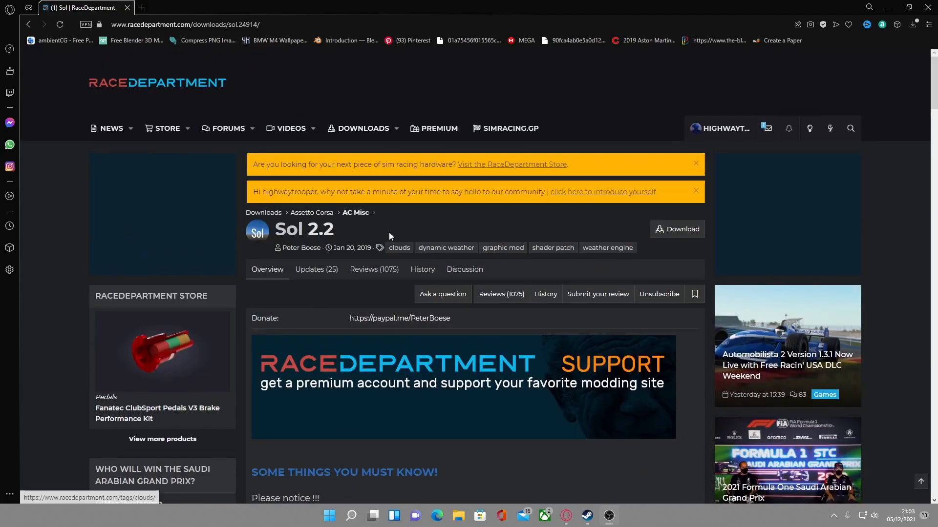
left_click(676, 229)
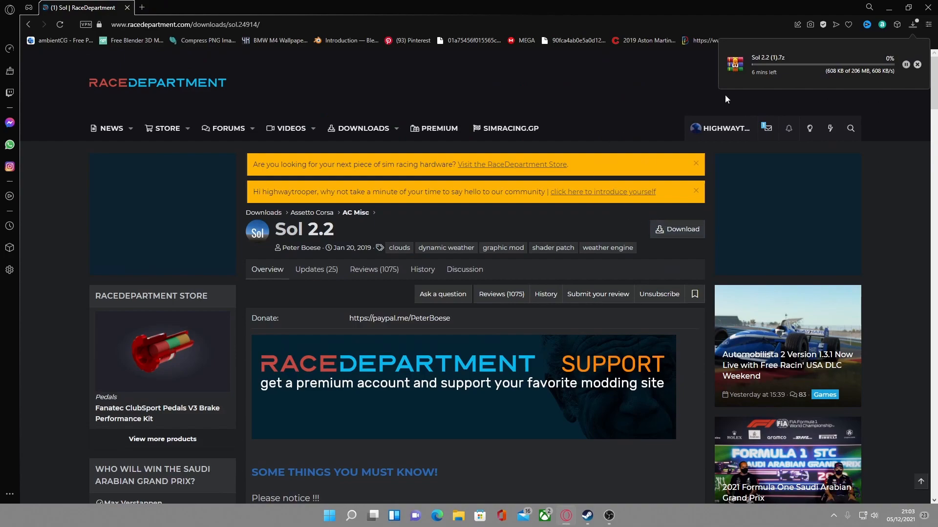
mouse_move(800, 78)
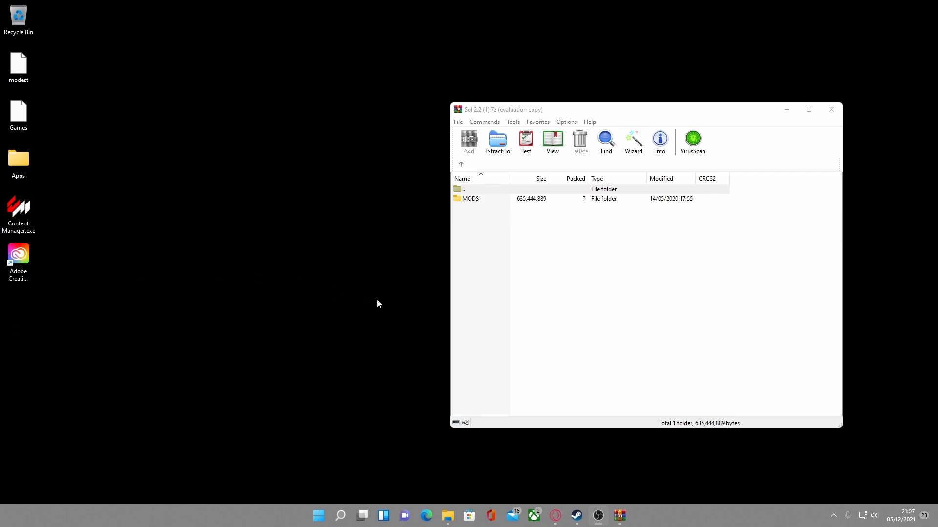
Browse into MODS > Sol 2.2 in the WinRAR archive and bring up a File Explorer window.
double_click(471, 198)
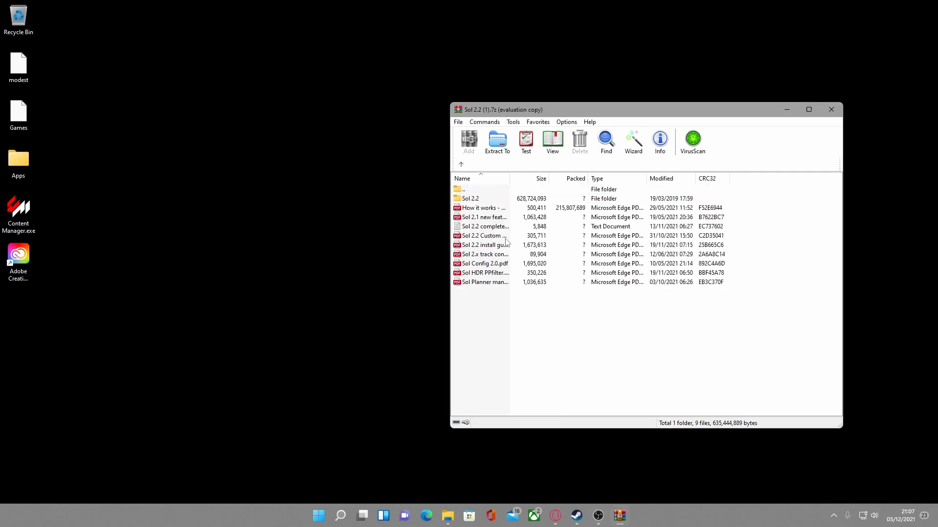
double_click(470, 198)
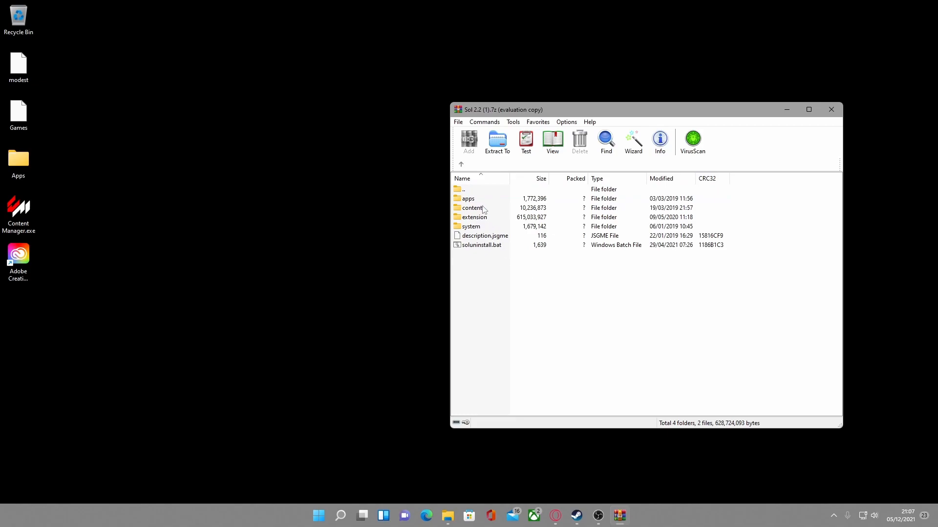
mouse_move(507, 290)
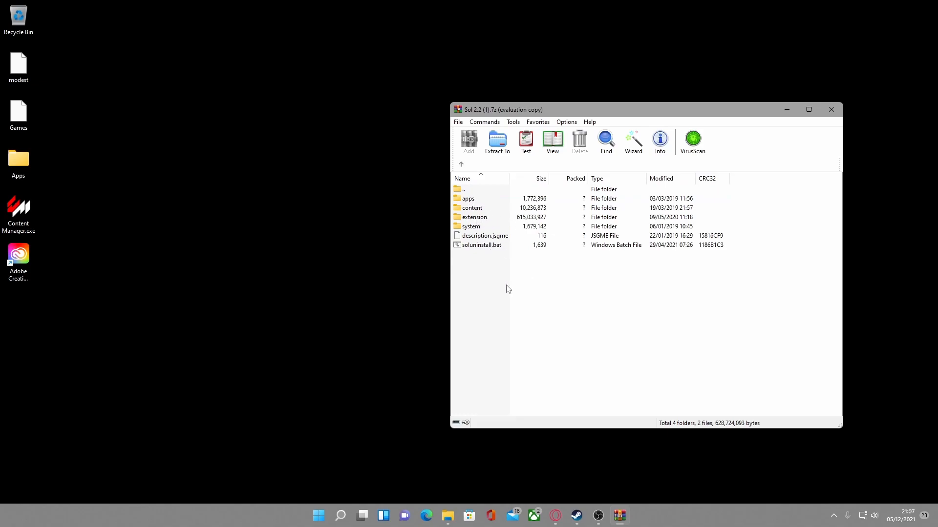
mouse_move(517, 294)
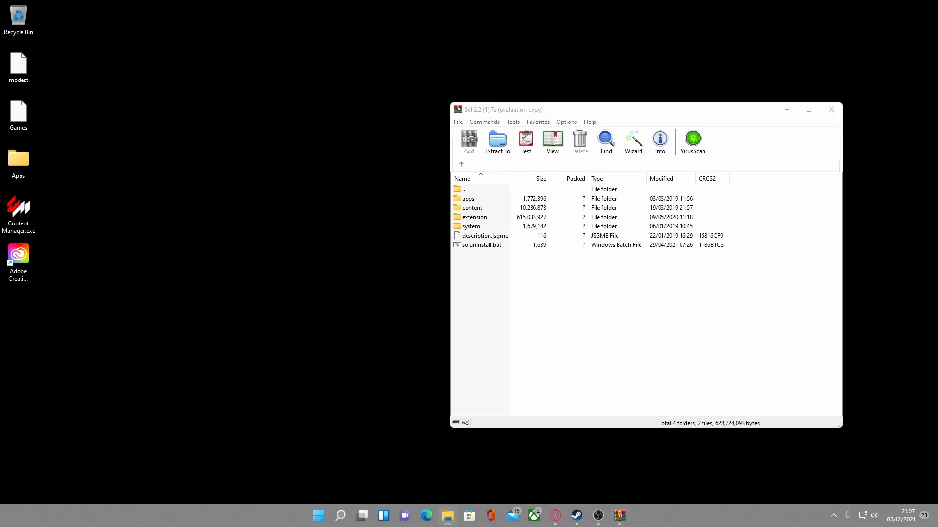
left_click(447, 515)
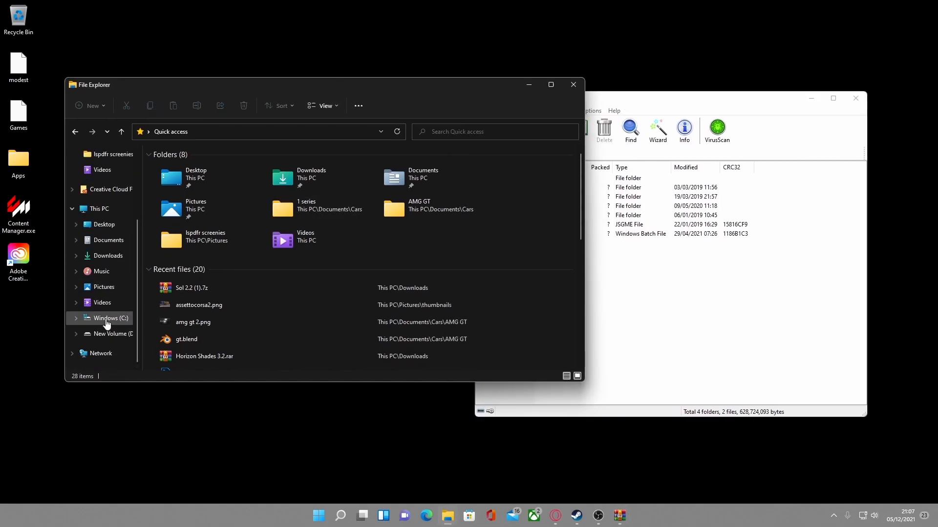
Look through the C: drive's Steam common games folder for Assetto Corsa.
left_click(109, 317)
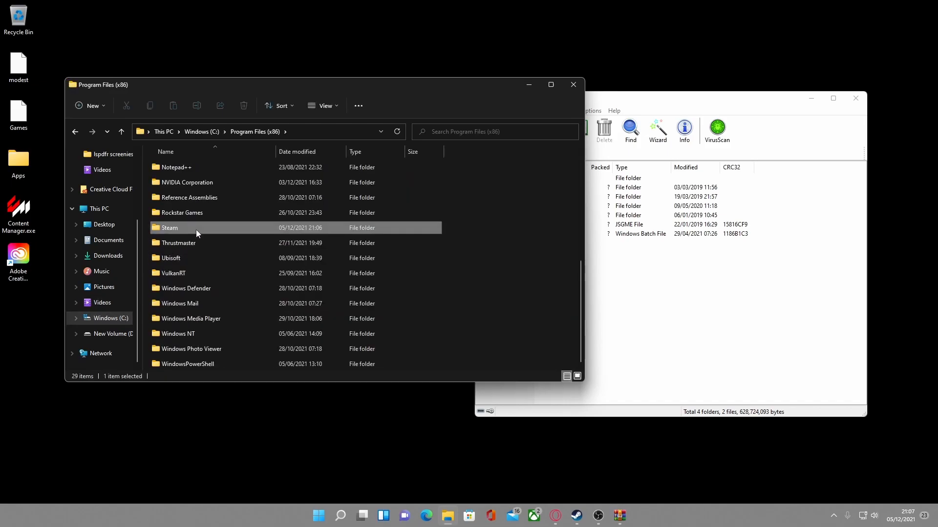
double_click(169, 228)
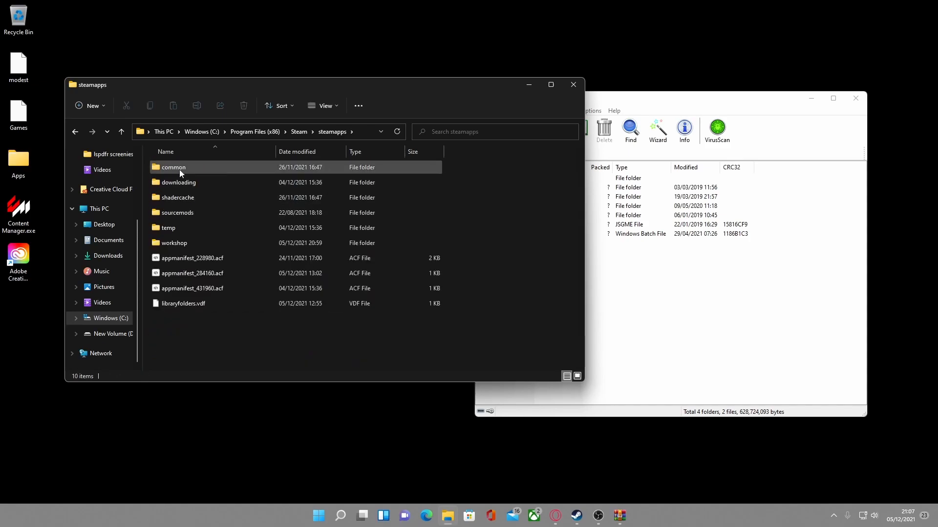
double_click(173, 167)
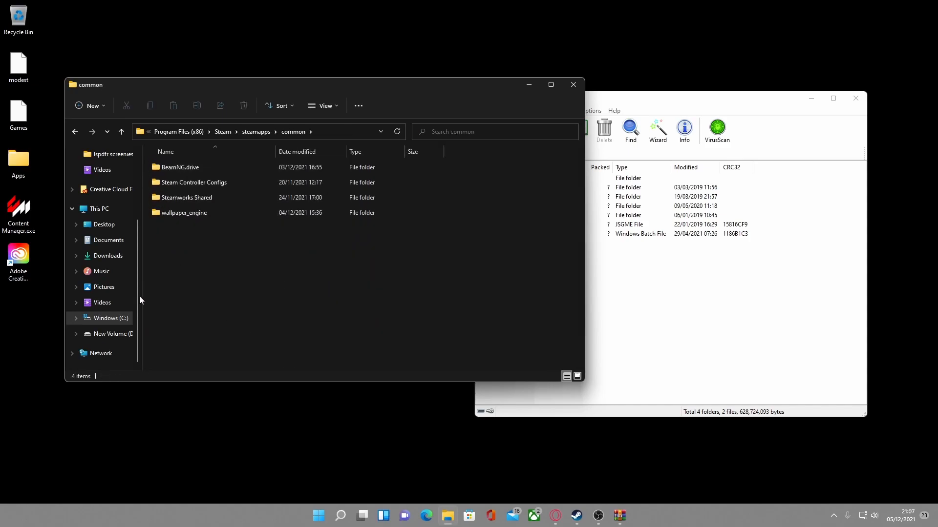
Reach D: > SteamLibrary > common > assettocorsa game folder, then bring up the Steam client.
left_click(112, 334)
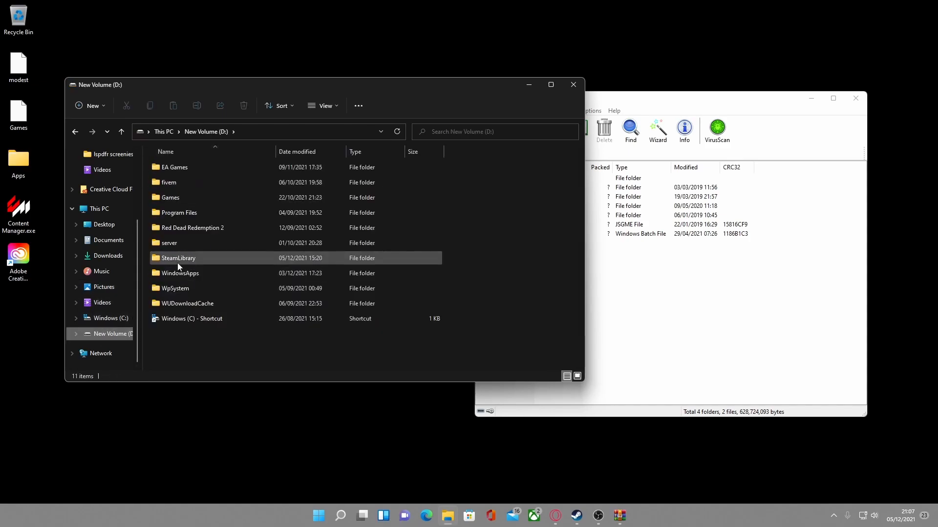
double_click(177, 258)
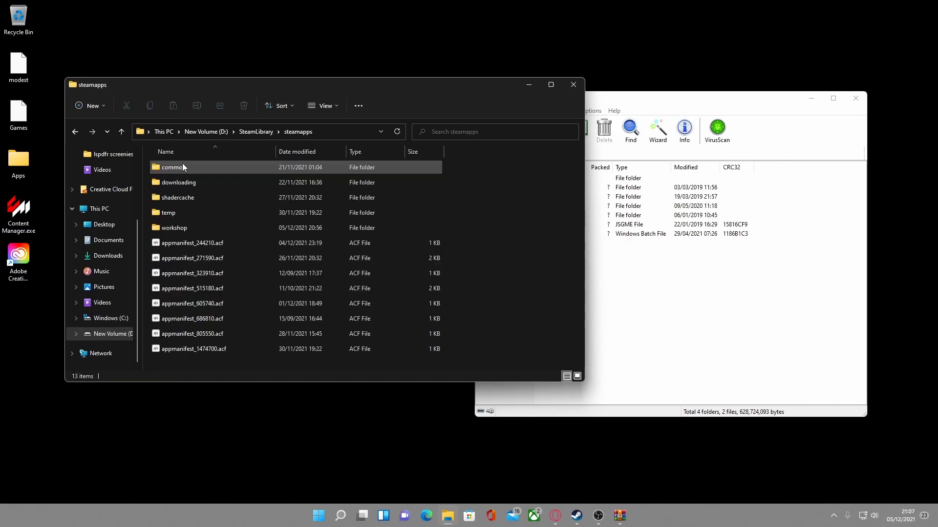
double_click(174, 167)
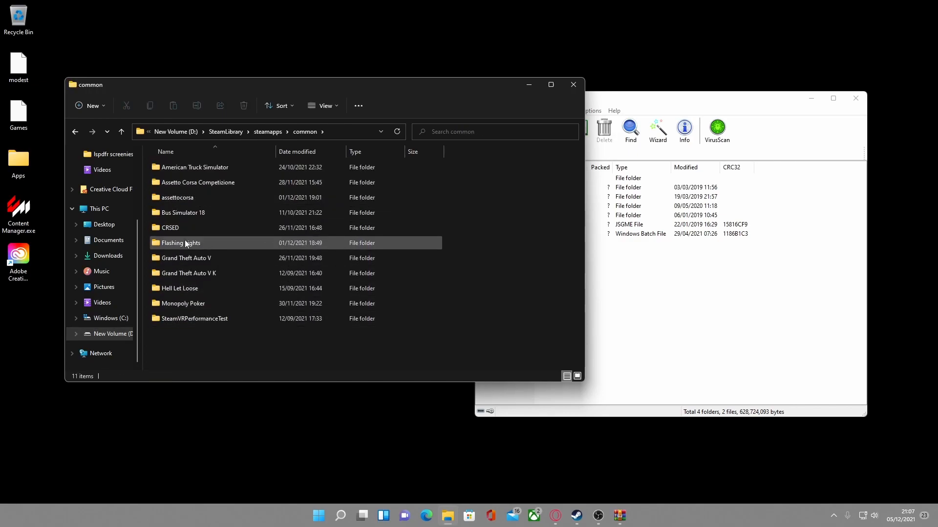
double_click(177, 197)
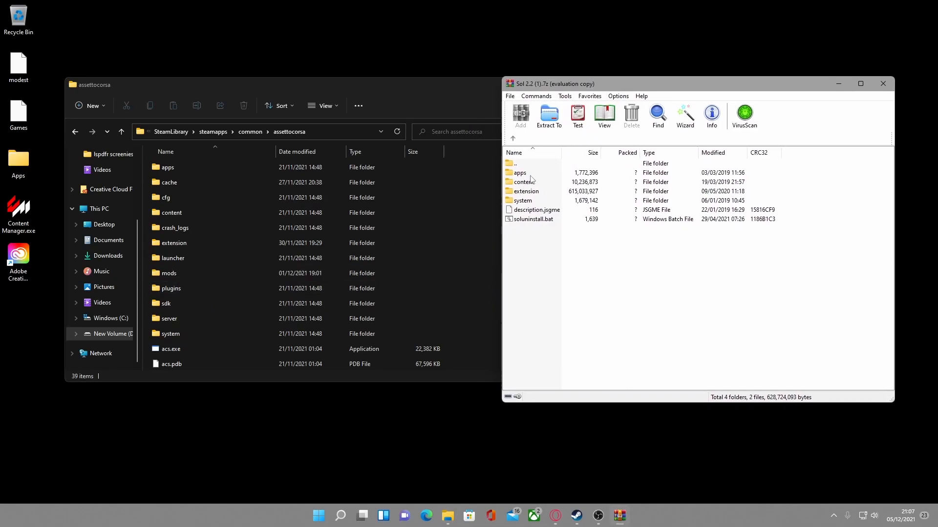
left_click(174, 243)
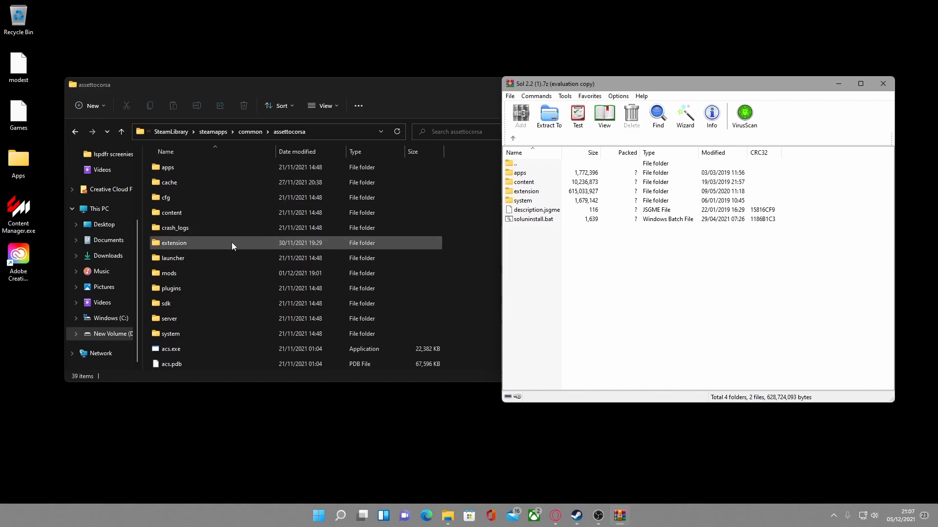
left_click(165, 197)
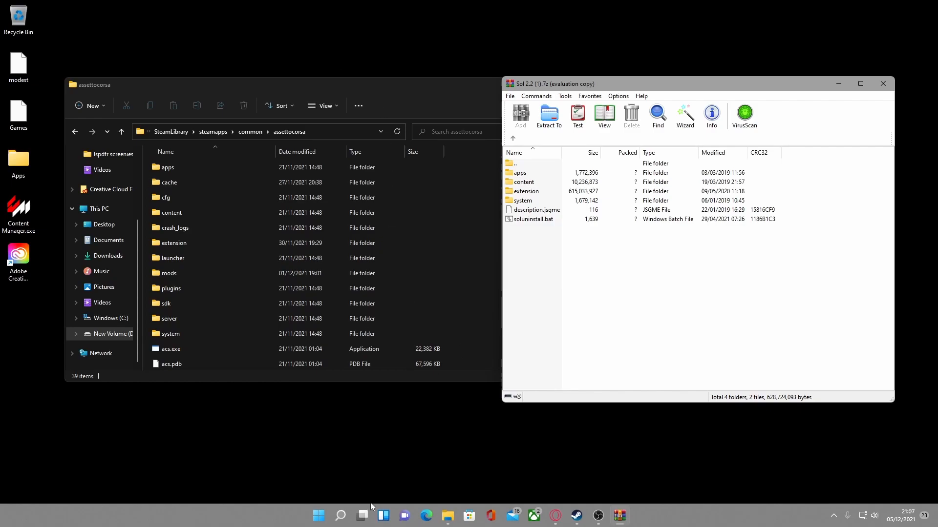
left_click(340, 515)
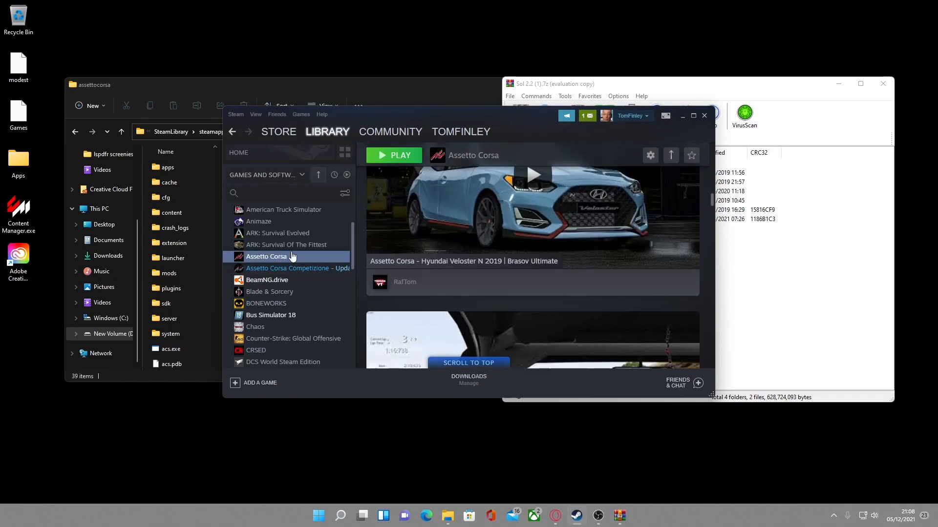
Look over the Assetto Corsa library entry in Steam, then close the Steam window.
left_click(650, 156)
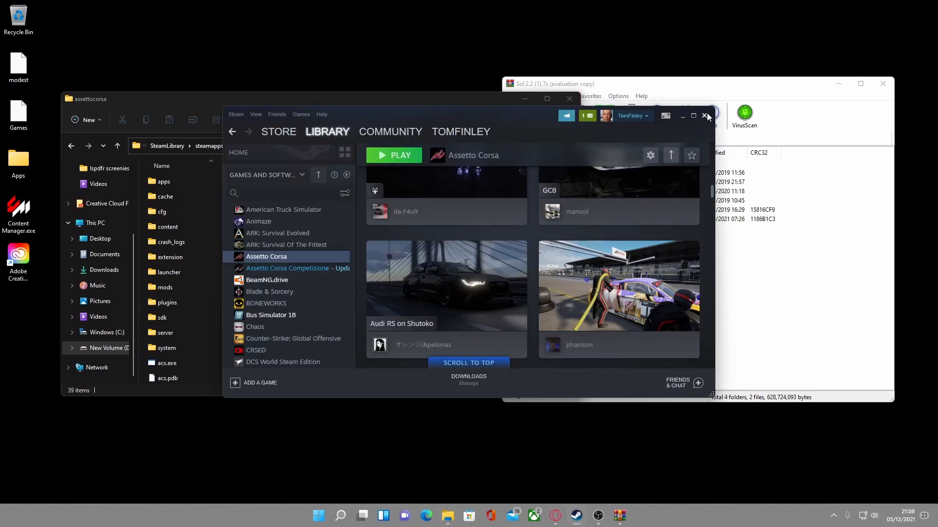
left_click(707, 115)
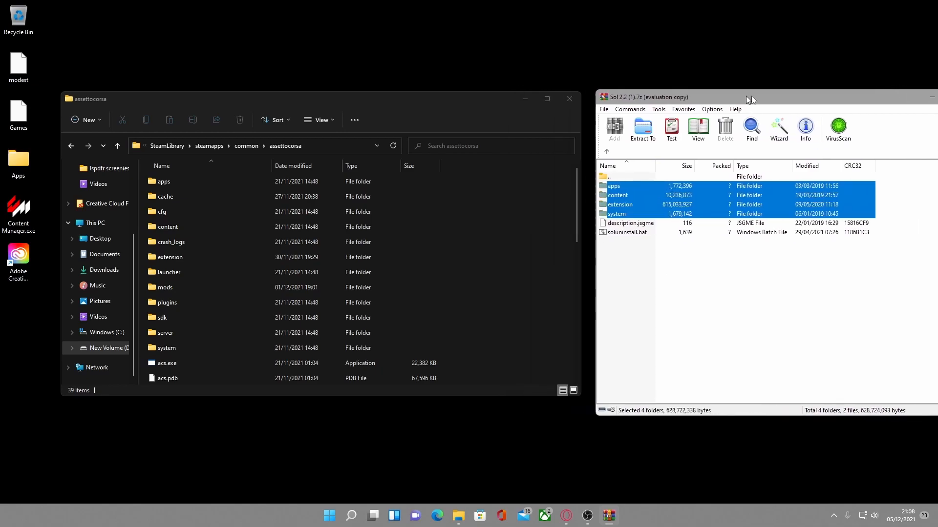
Move Sol 2.2's apps, content, extension and system folders into assettocorsa, replacing existing files.
left_click(642, 127)
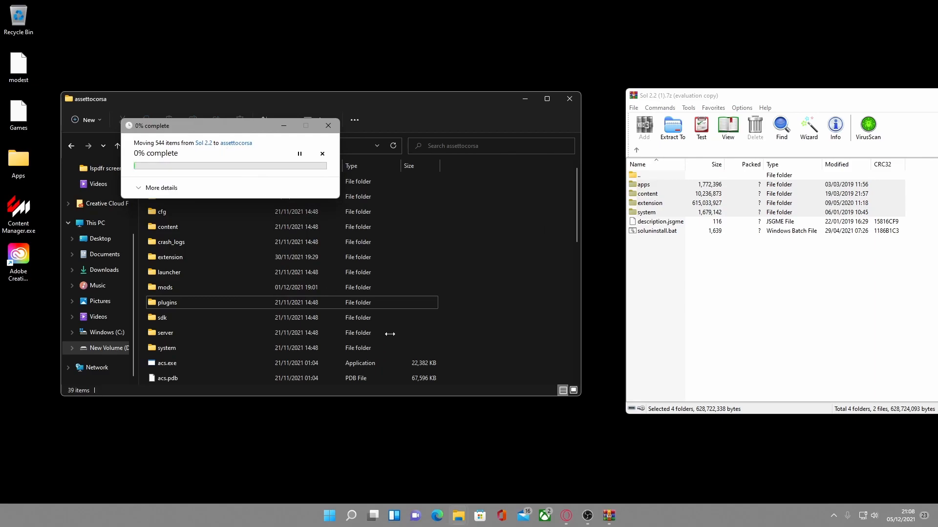
mouse_move(445, 228)
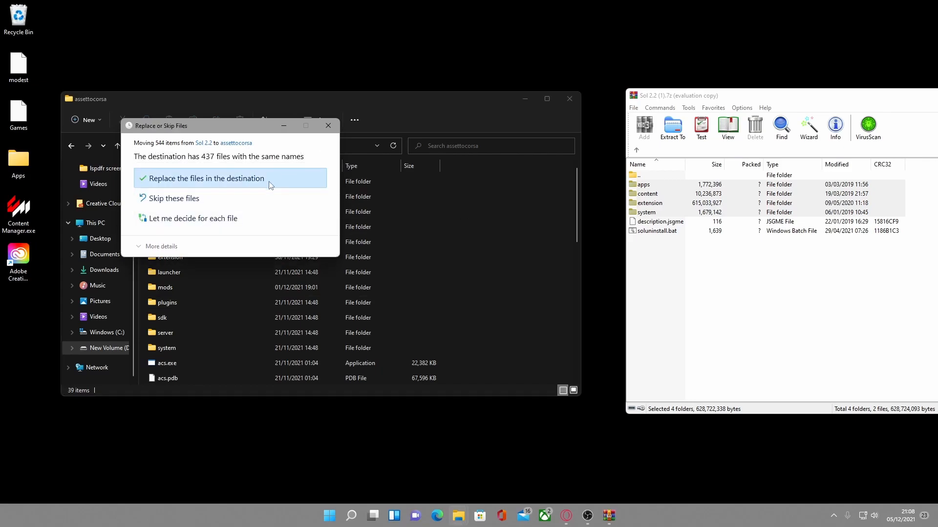
left_click(206, 178)
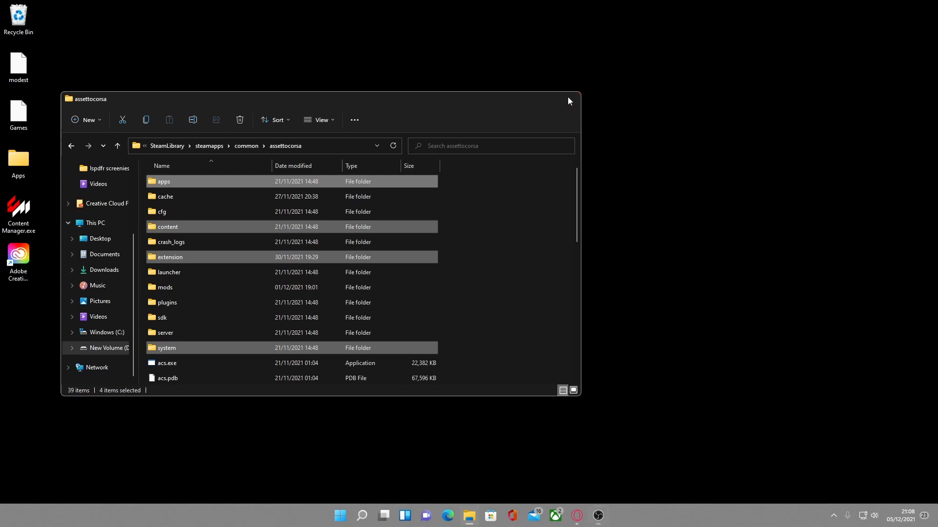
Launch Content Manager from the desktop and reach the Assetto Corsa in-game apps settings.
left_click(569, 101)
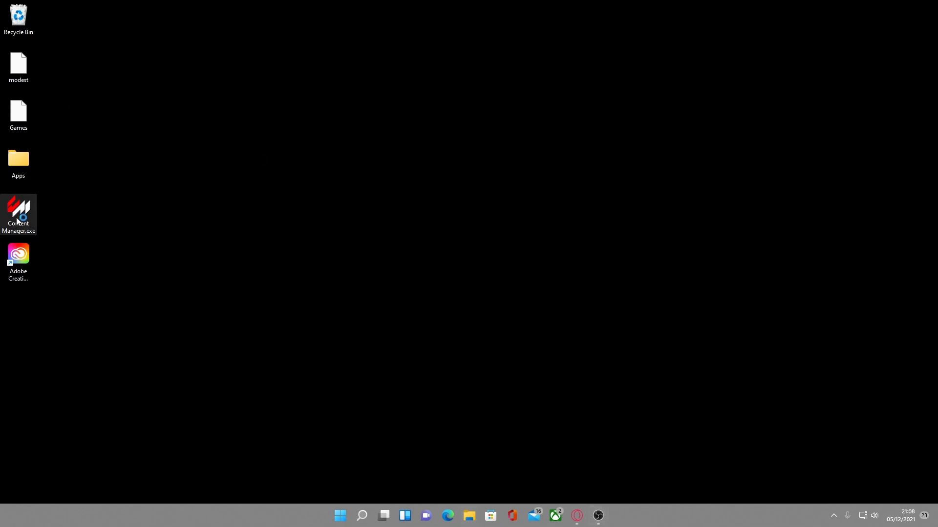
double_click(18, 208)
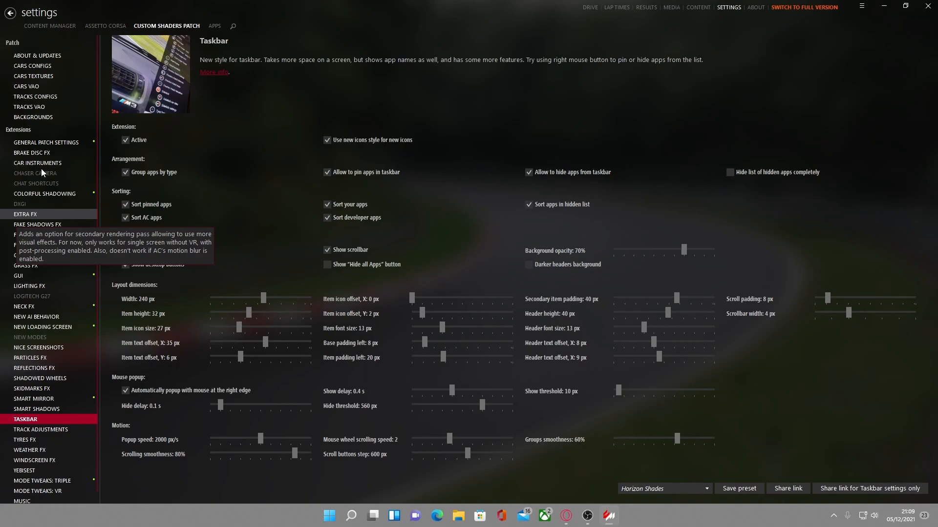
left_click(49, 25)
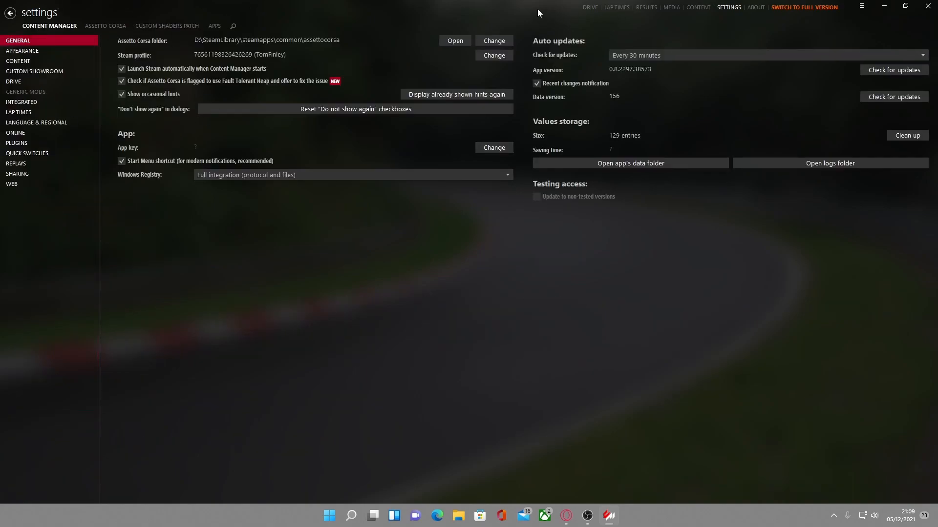
left_click(589, 7)
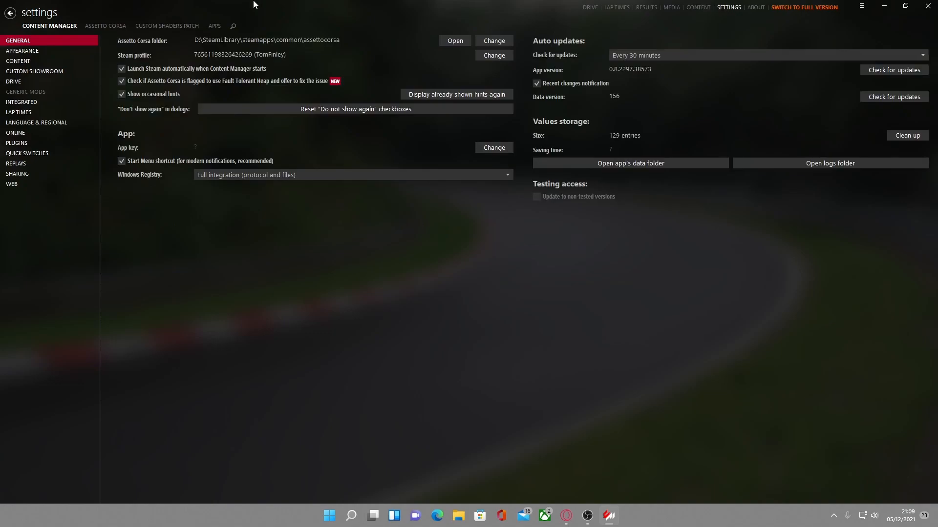
left_click(105, 26)
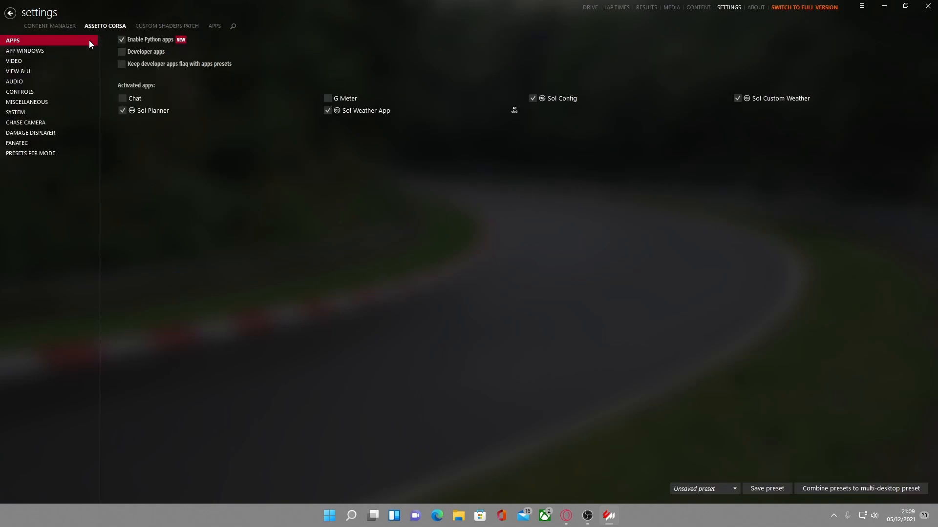
mouse_move(48, 30)
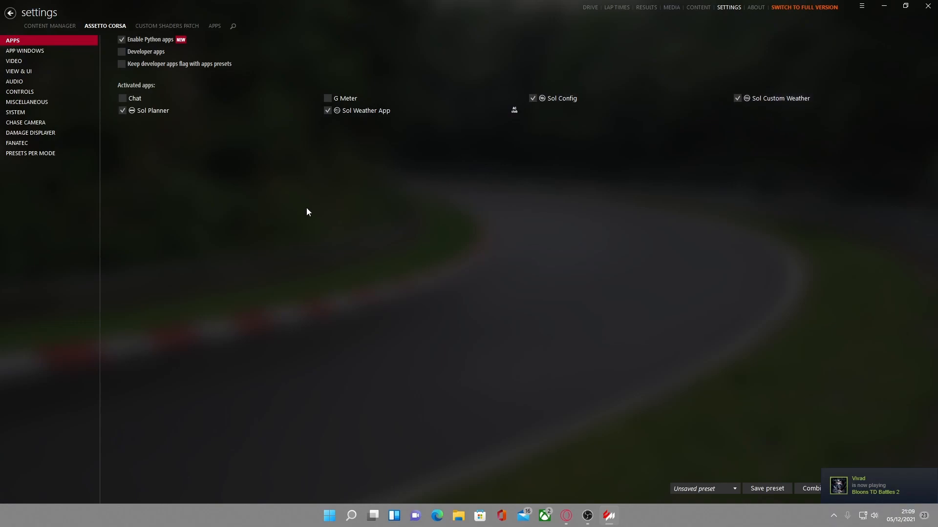
Review the installed Sol apps' settings pages, including Sol Custom Weather.
left_click(214, 25)
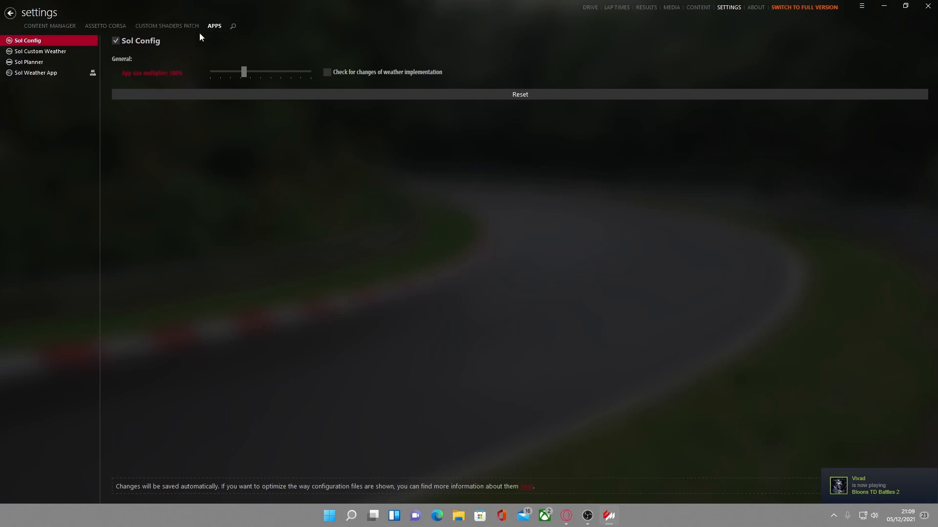
left_click(40, 50)
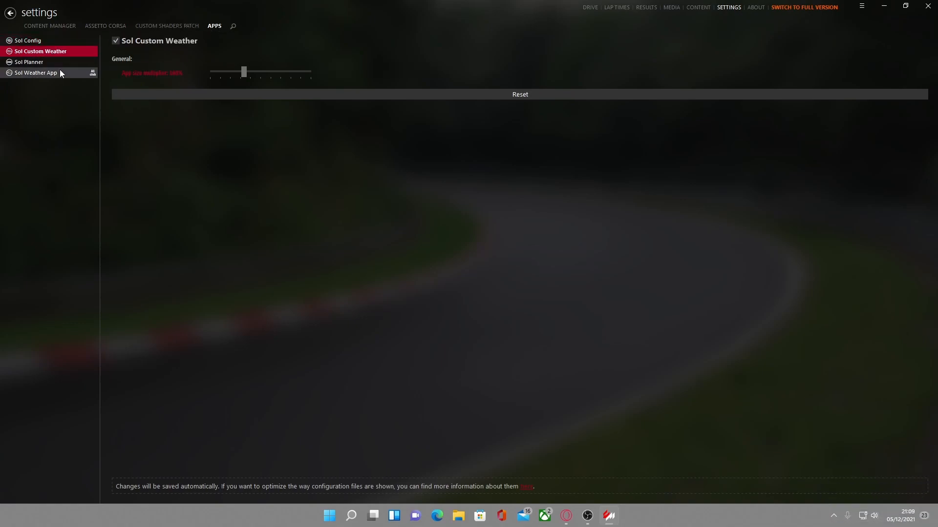
left_click(28, 40)
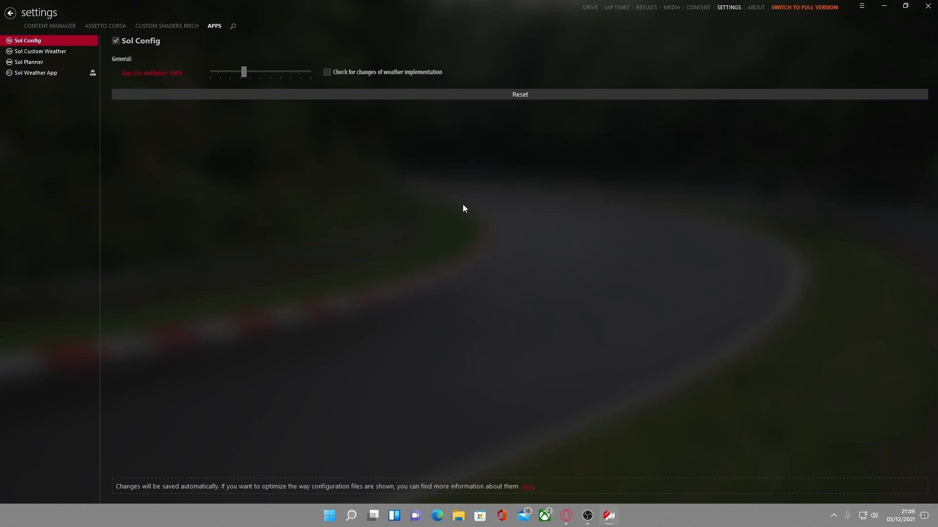
mouse_move(337, 86)
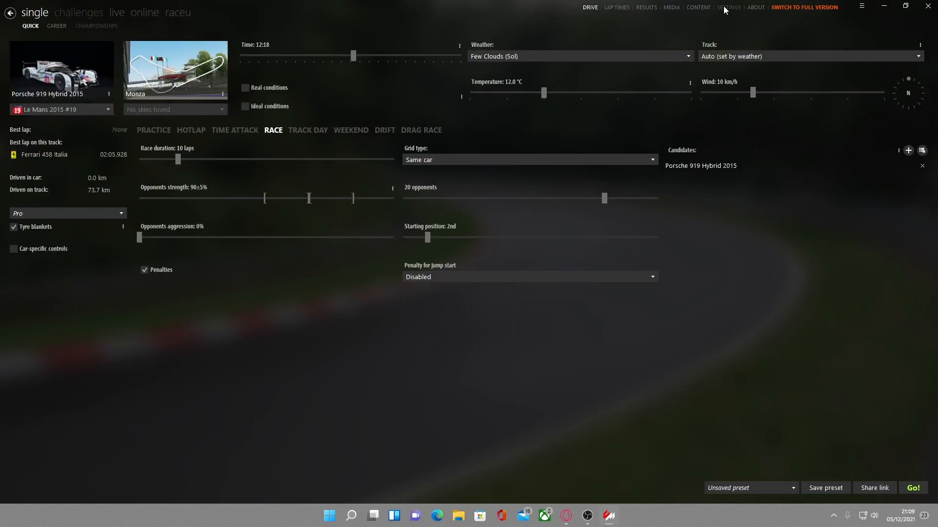
In Custom Shaders Patch Weather FX, choose Sol 2.2 as the controller script and recheck it.
left_click(728, 7)
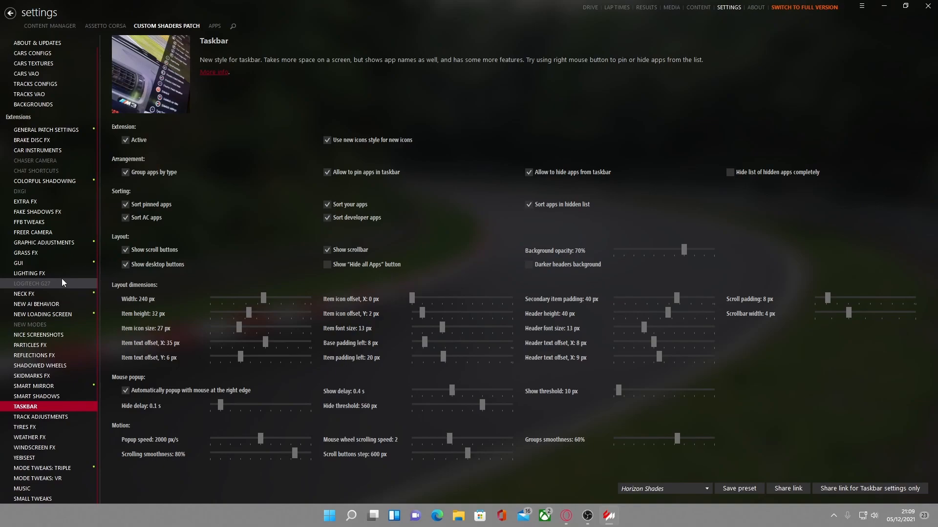
left_click(30, 438)
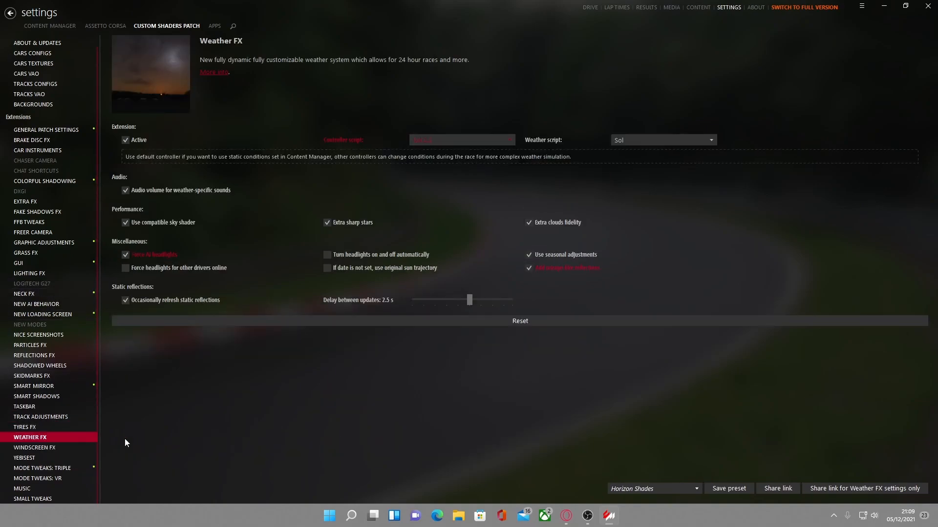
mouse_move(170, 433)
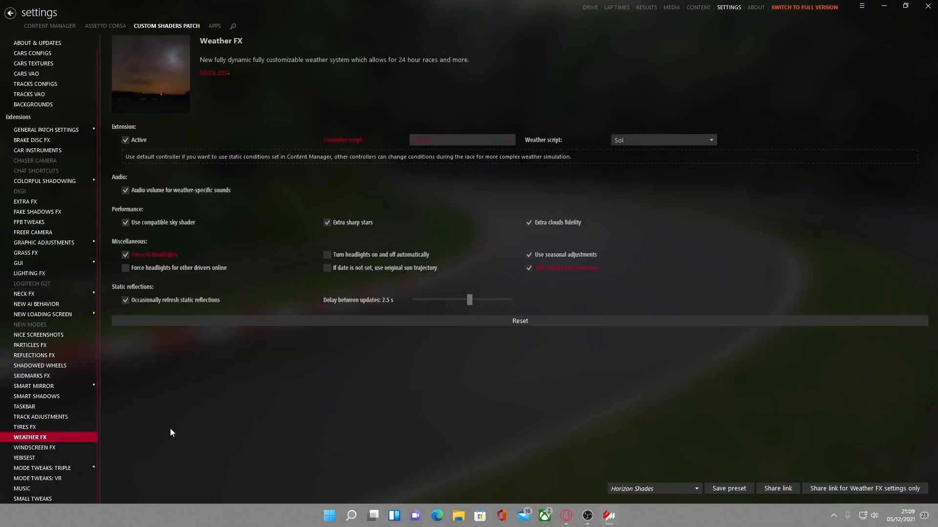
left_click(460, 139)
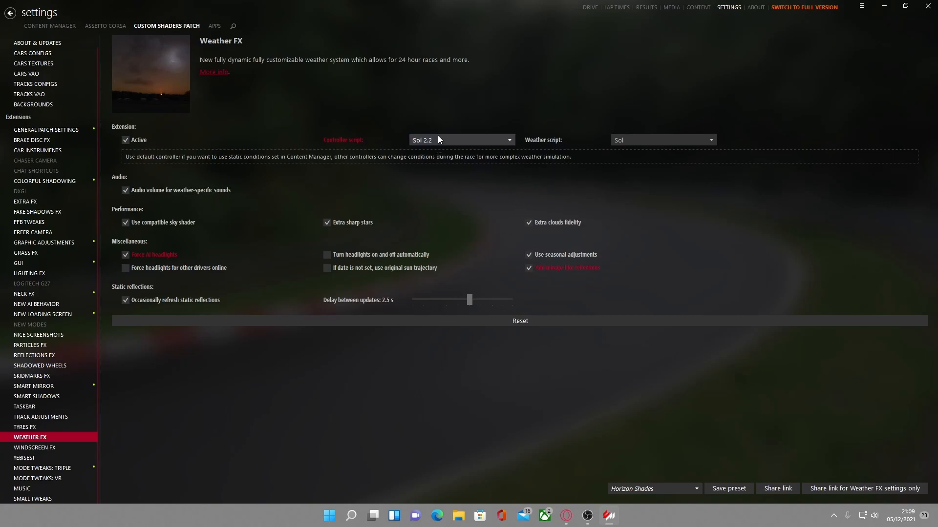
left_click(460, 140)
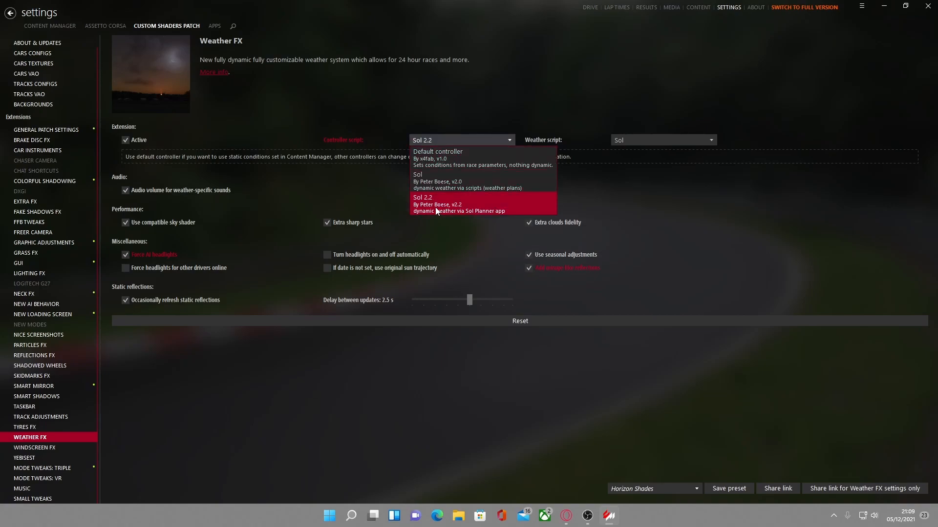
left_click(417, 174)
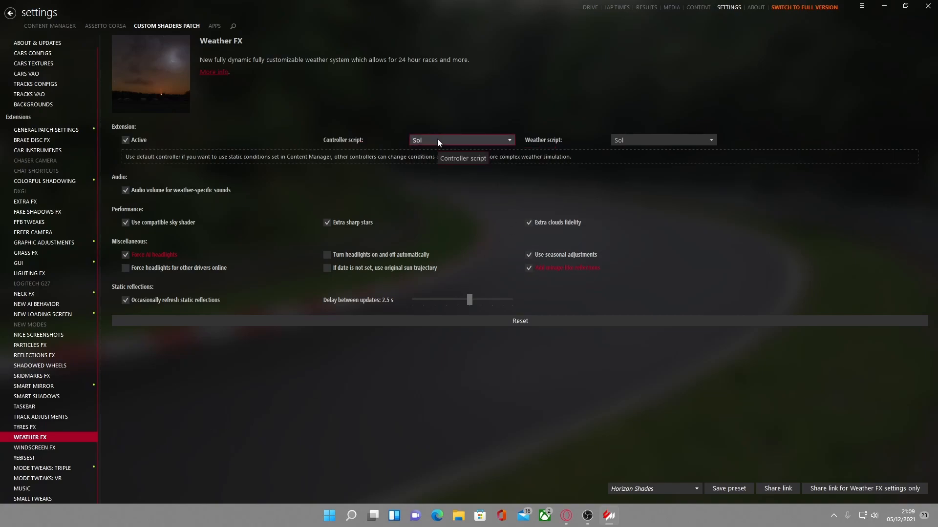
left_click(460, 140)
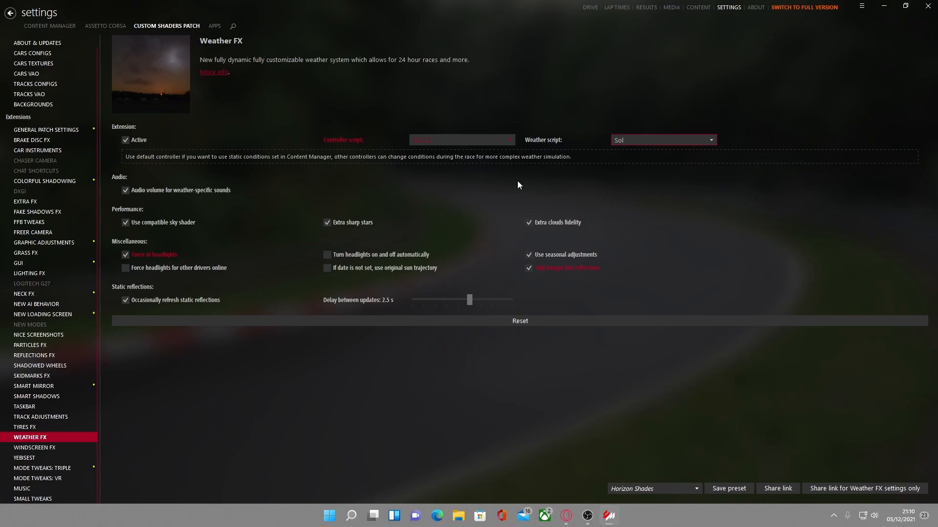
mouse_move(434, 141)
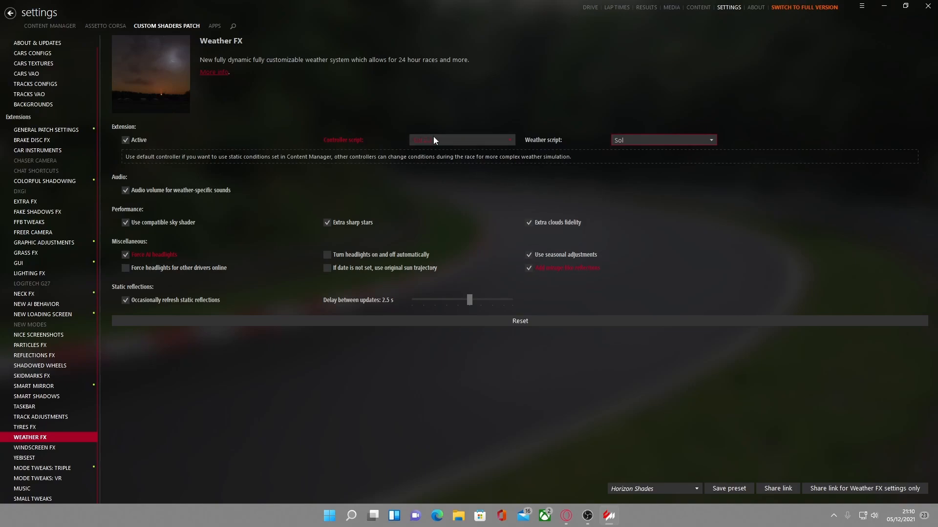
left_click(460, 140)
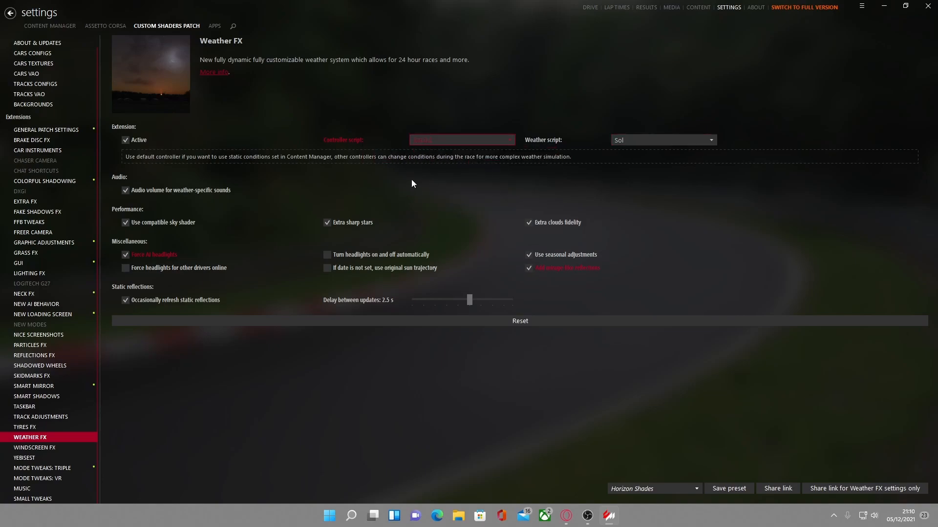
mouse_move(644, 46)
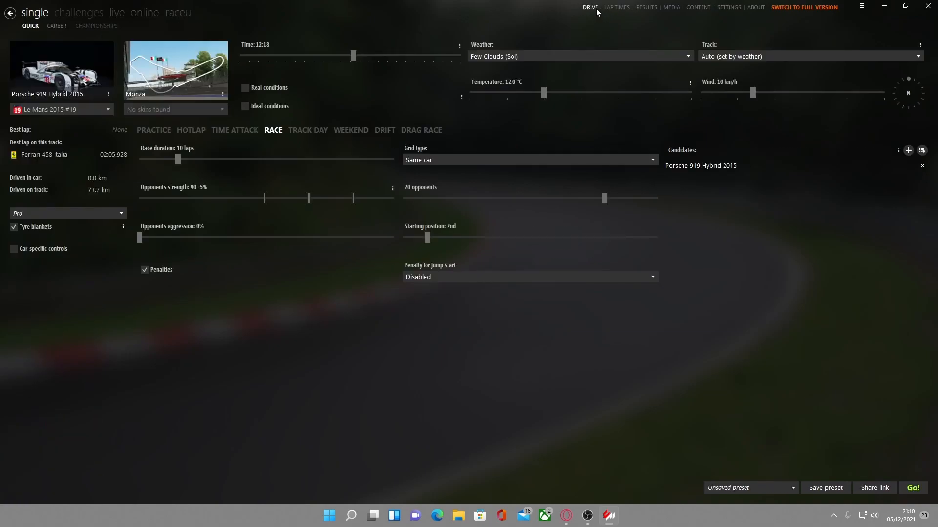
Show the Drive page weather choices, now listing Sol presets such as Few Clouds (Sol).
left_click(577, 56)
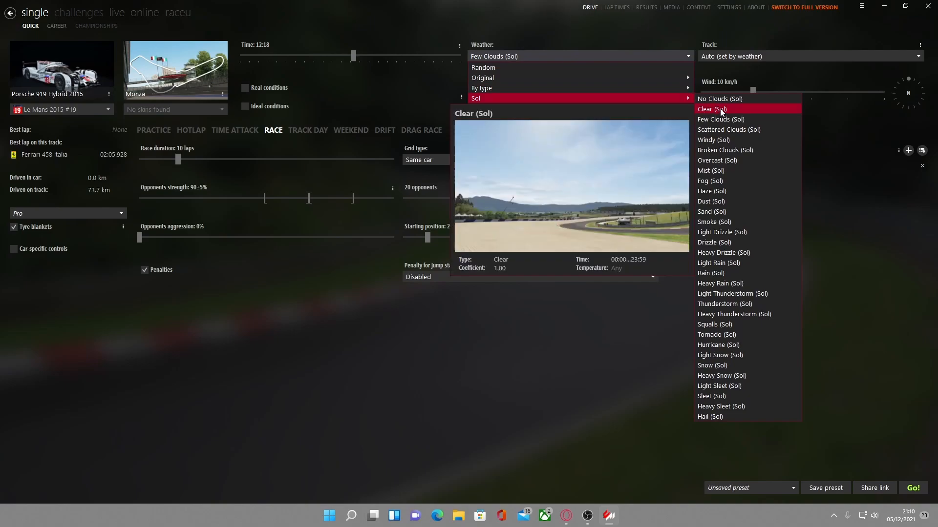
mouse_move(713, 222)
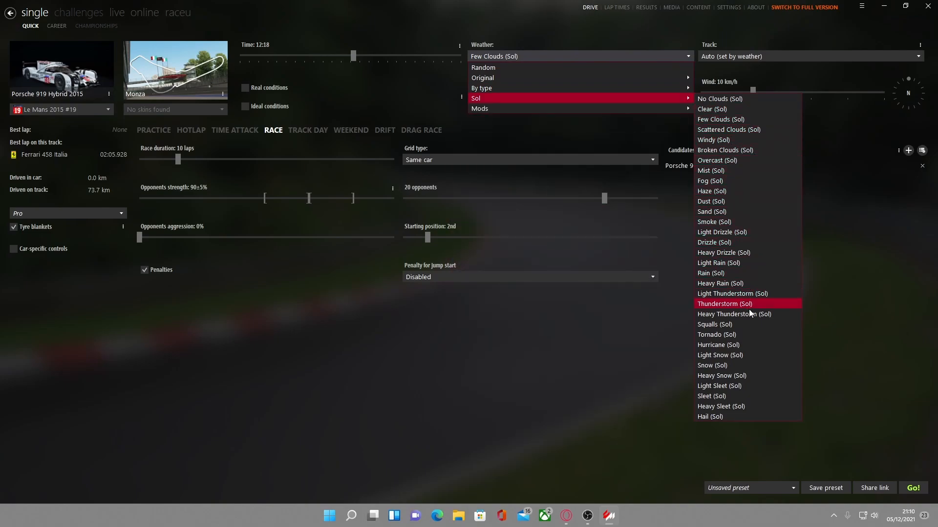
mouse_move(710, 274)
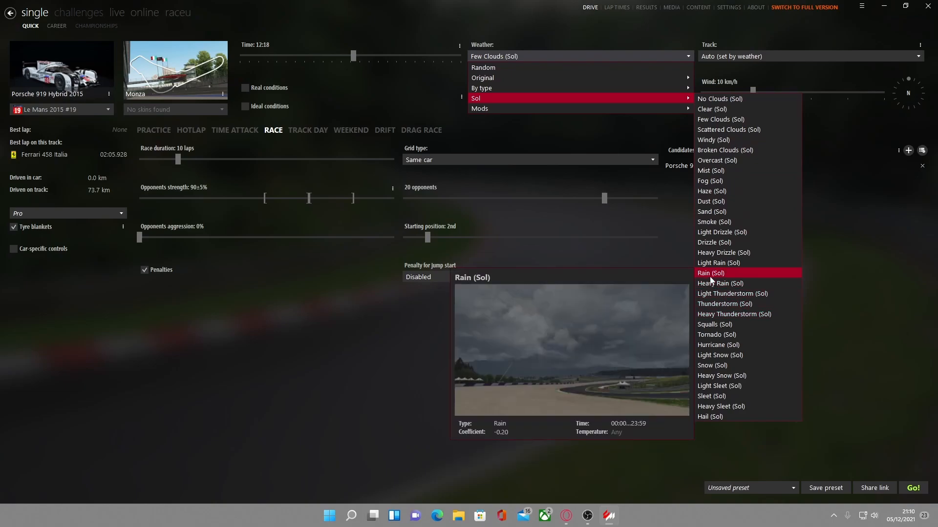